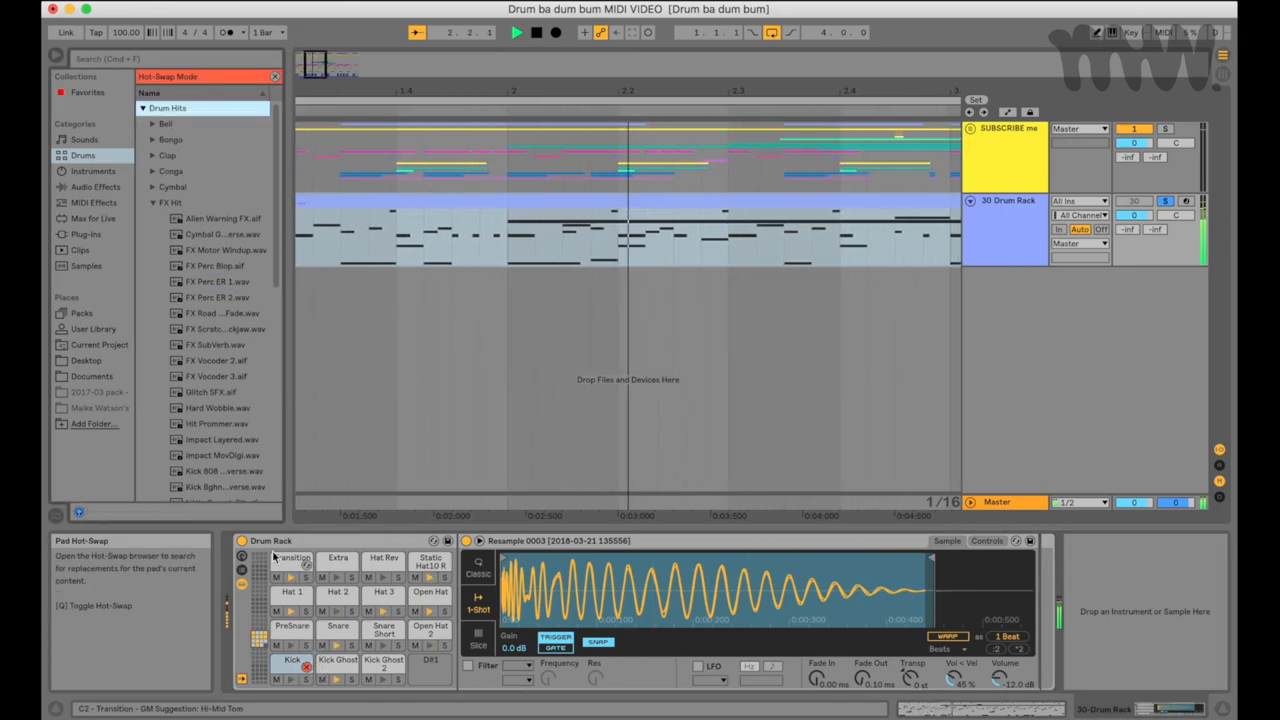
Audition FX Motor Windup and FX Perc ER 1 on the pad, then search the browser for 'kick'
left_click(224, 250)
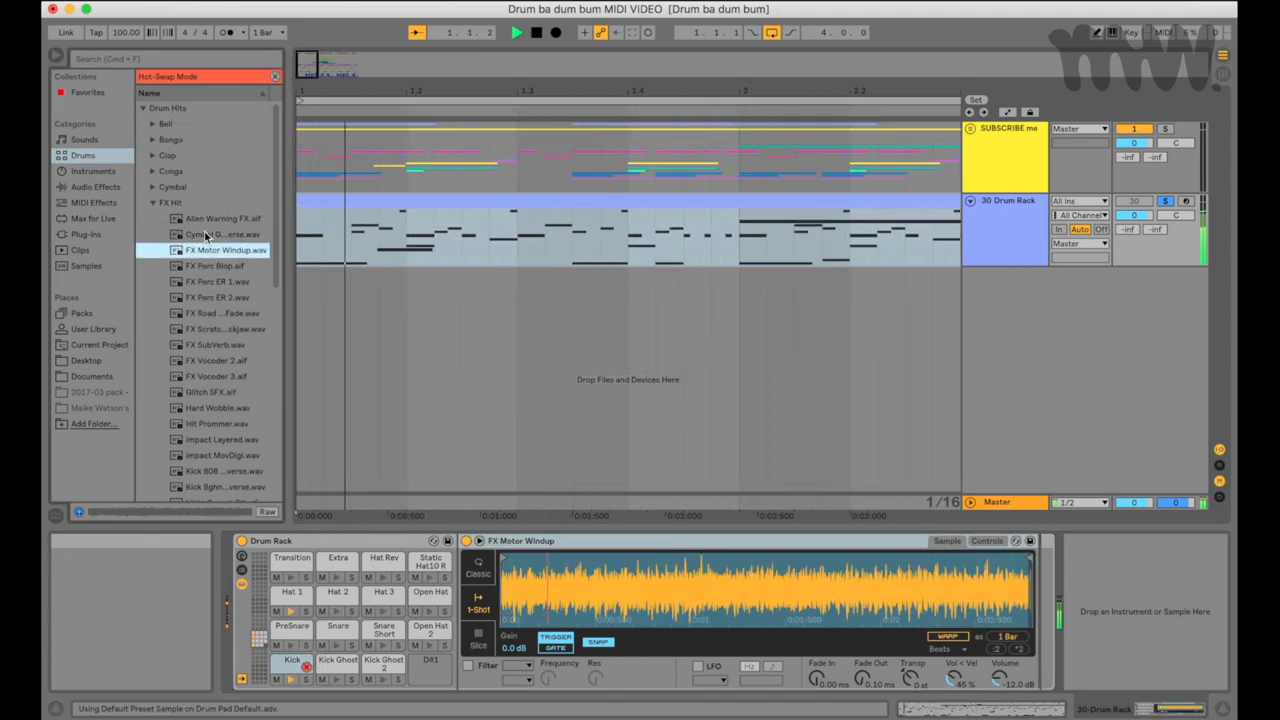
left_click(214, 264)
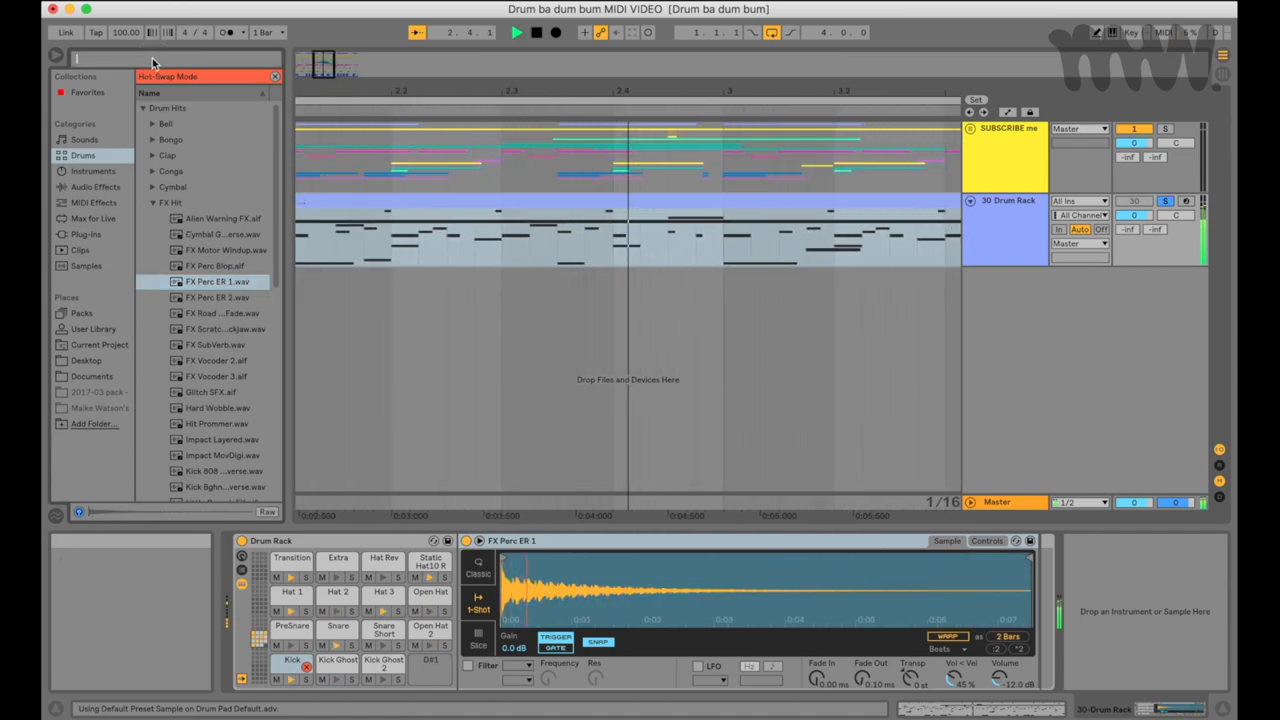
type("kick")
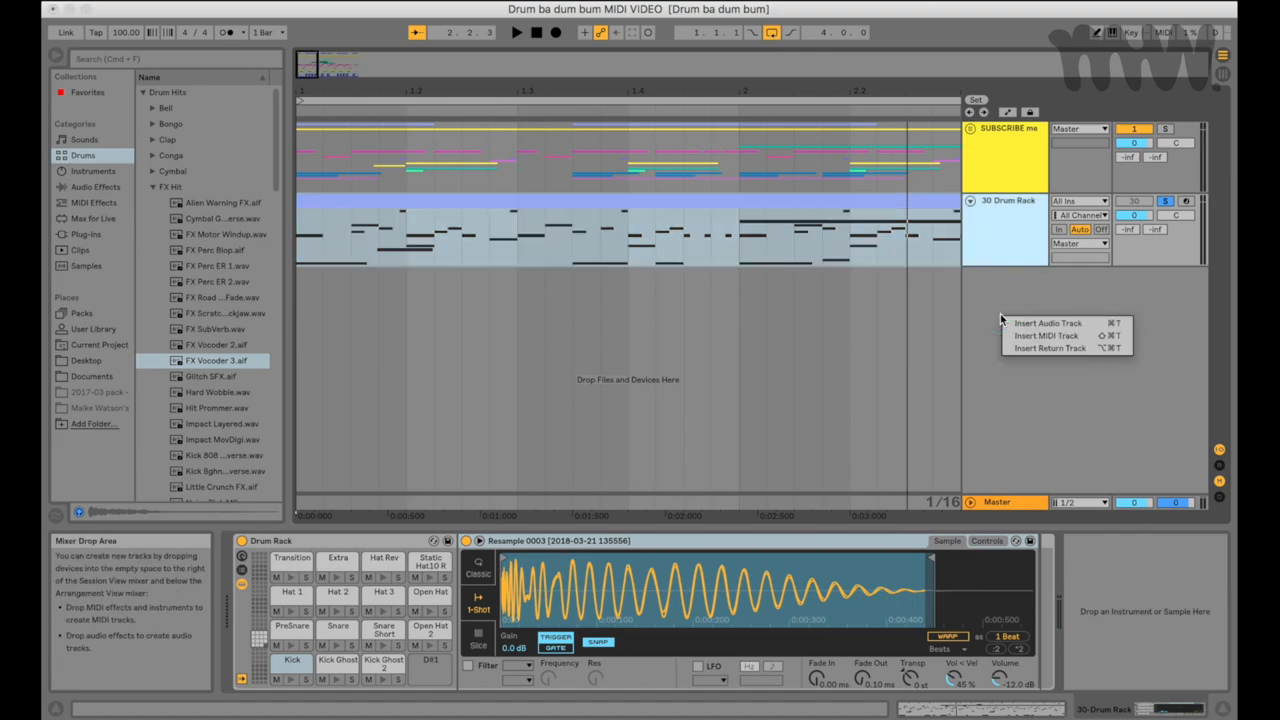
Insert a new audio track, 31 Audio, and bring up its Audio From input choices
left_click(1048, 322)
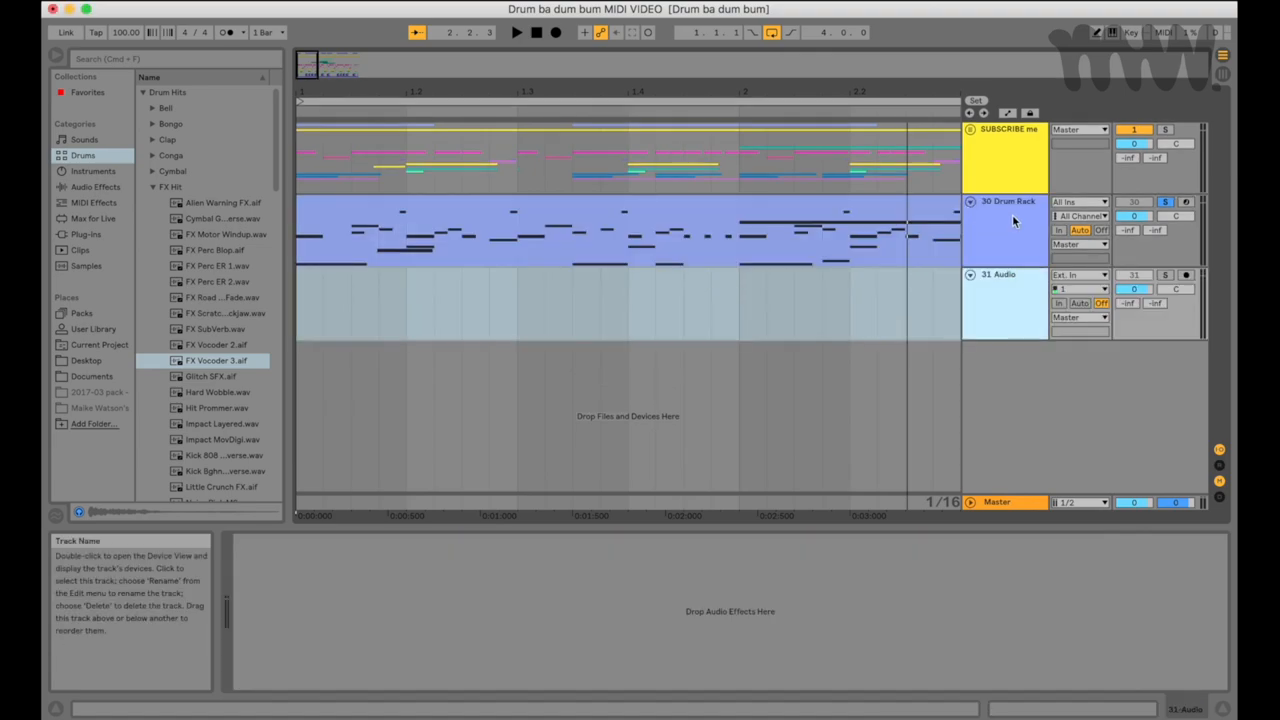
left_click(1078, 276)
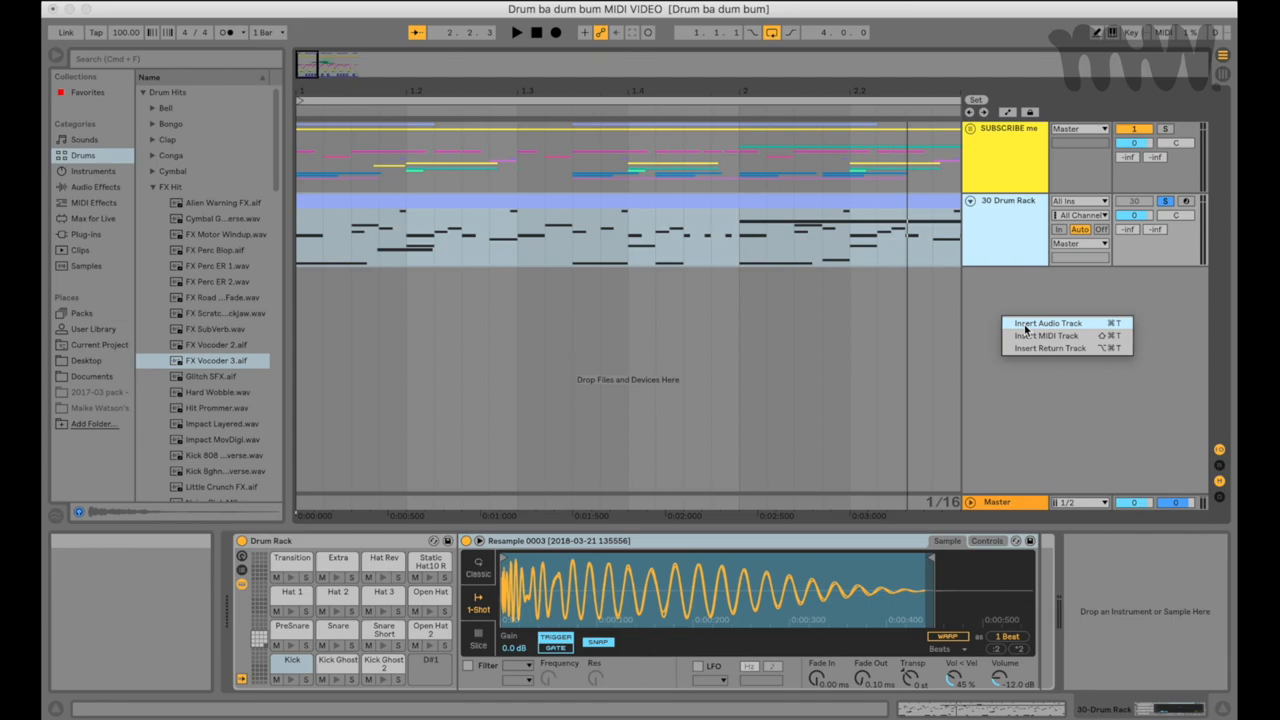
left_click(1048, 322)
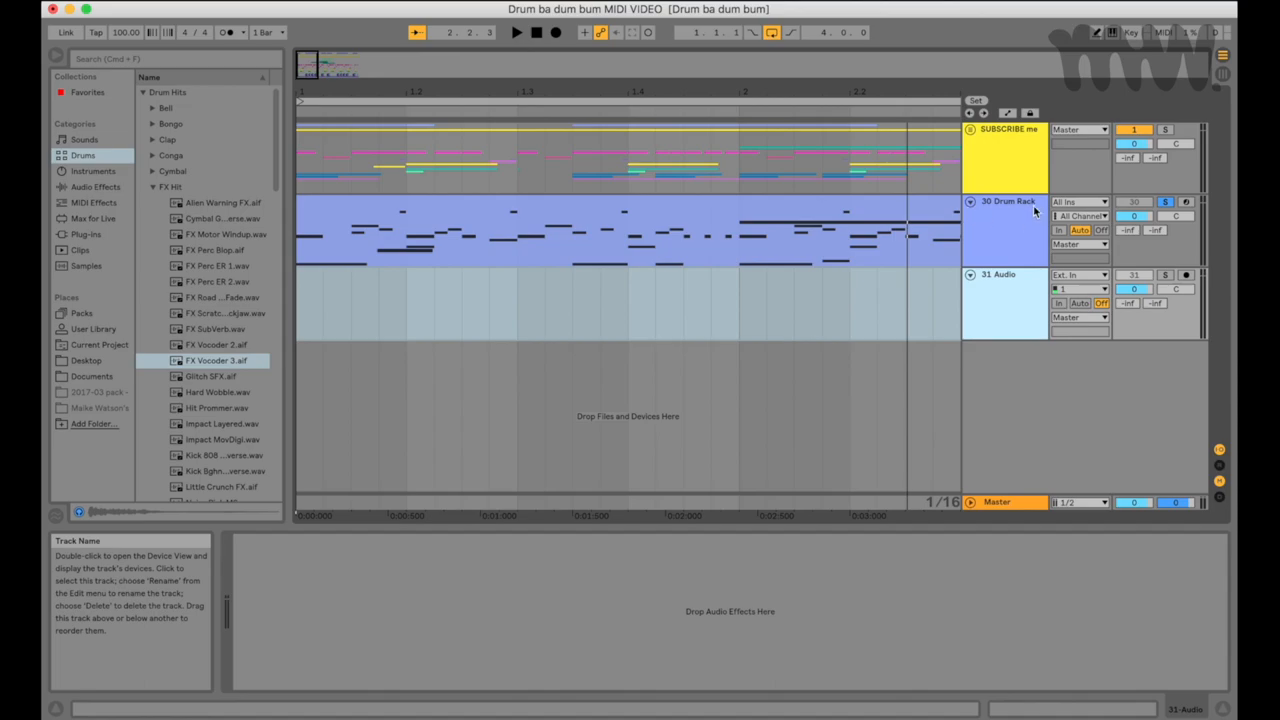
left_click(1078, 276)
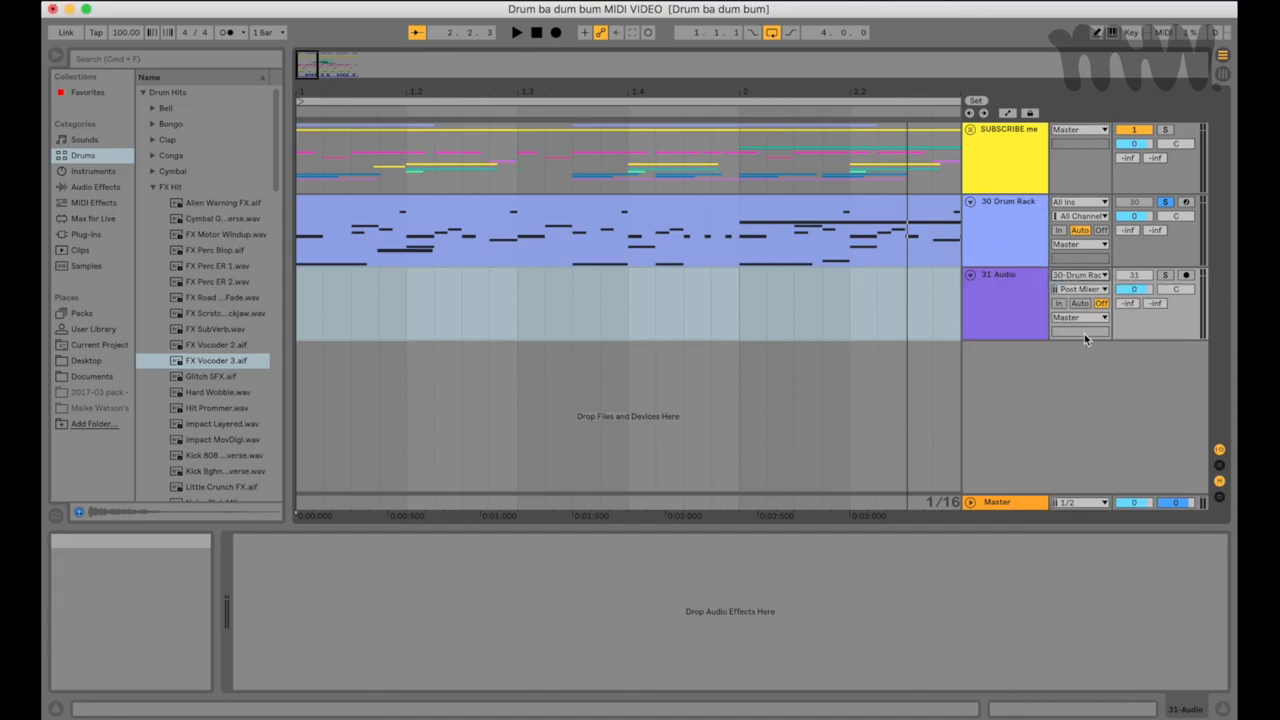
Feed the new track from 30 Drum Rack Post FX
left_click(1080, 288)
type("Snare")
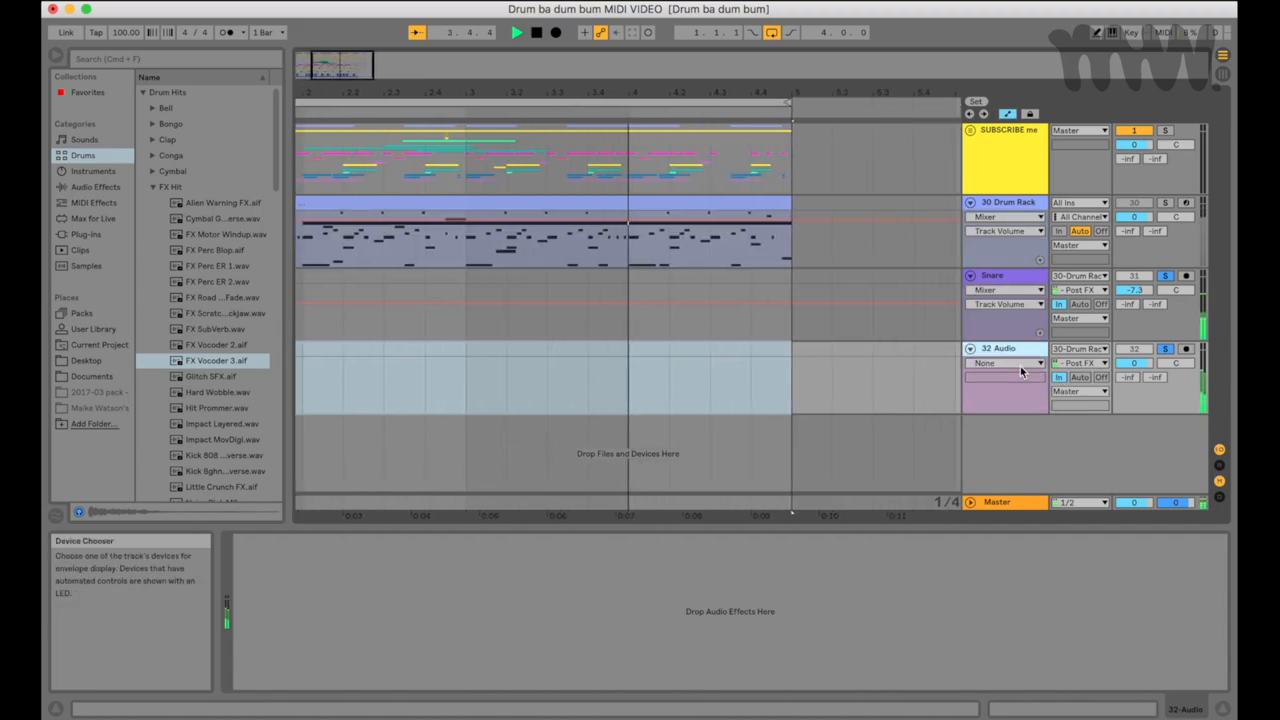
Automate Mixer > Track Panning on 32 Audio, then search the browser for 'delay'
left_click(1004, 364)
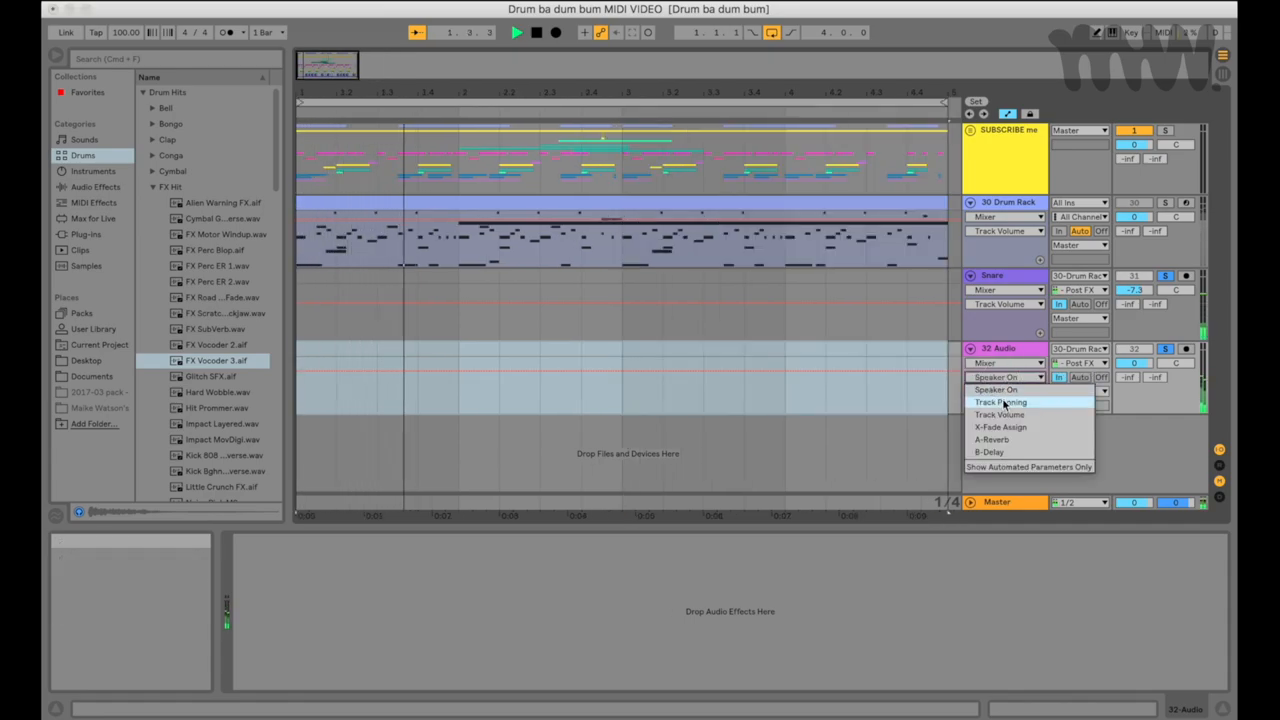
left_click(1000, 400)
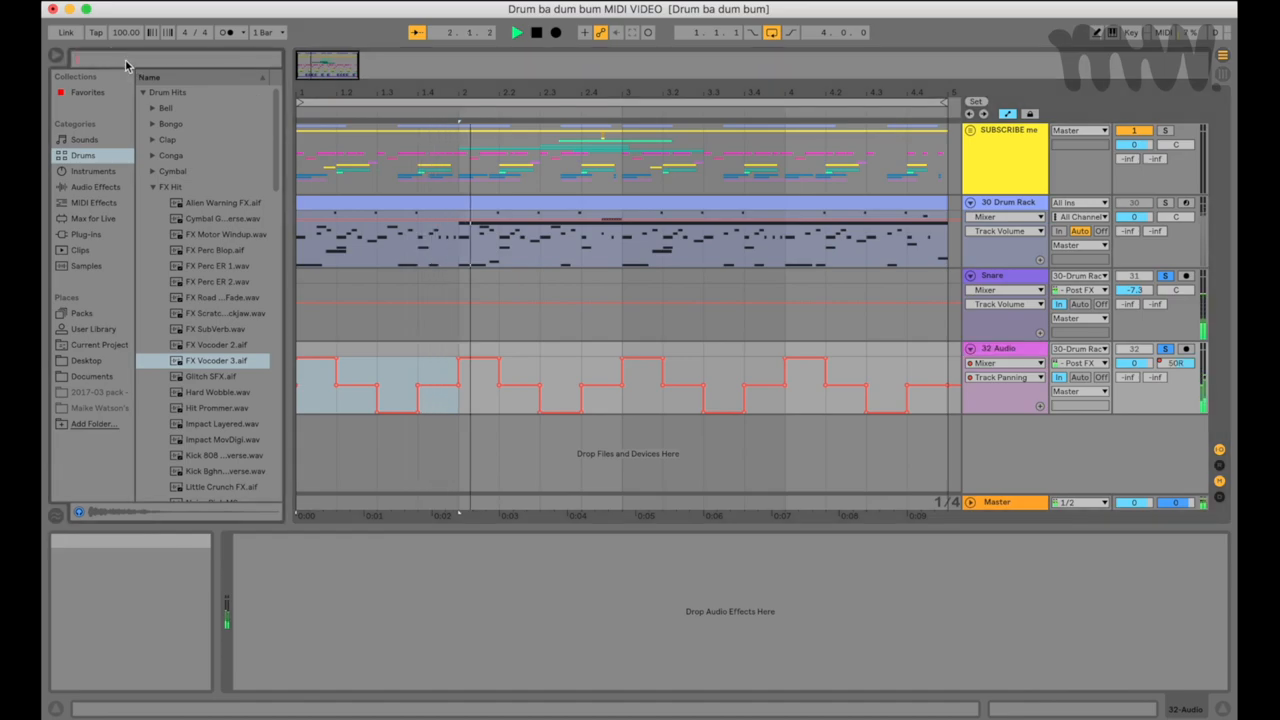
type("delay")
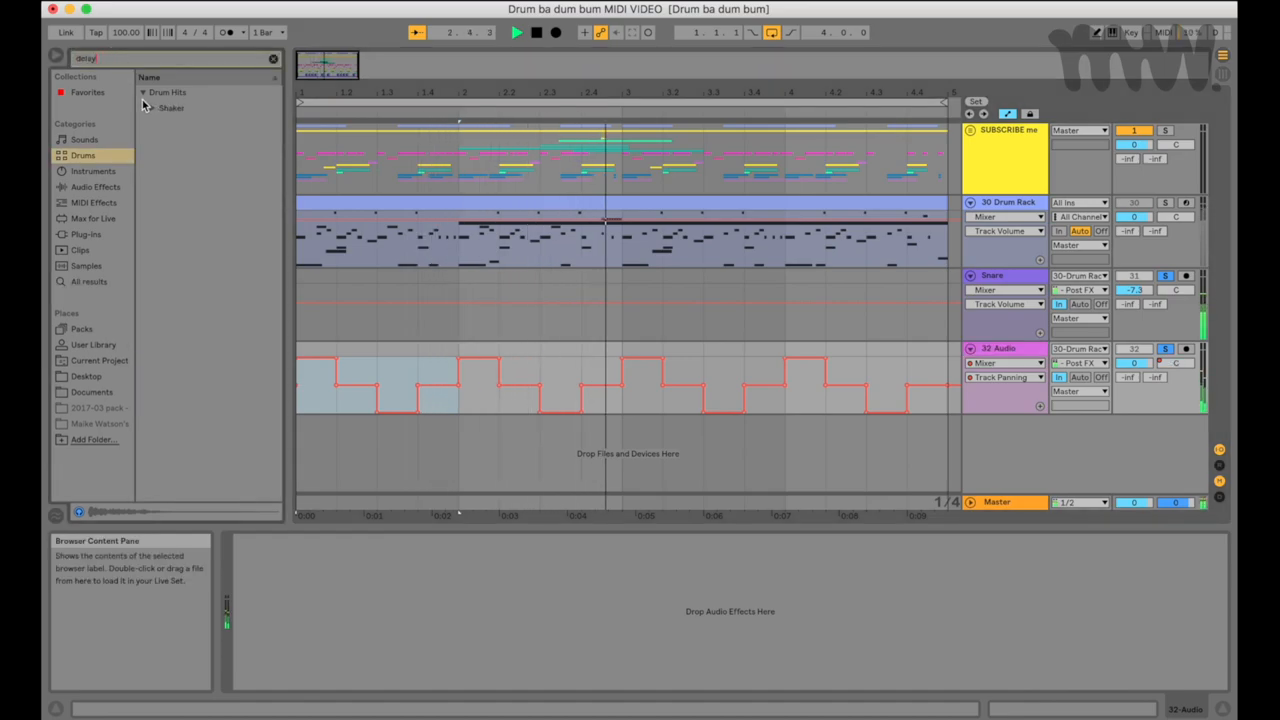
Load the browser result and select the opening part of the drum clips for the recorded snare lane
double_click(188, 172)
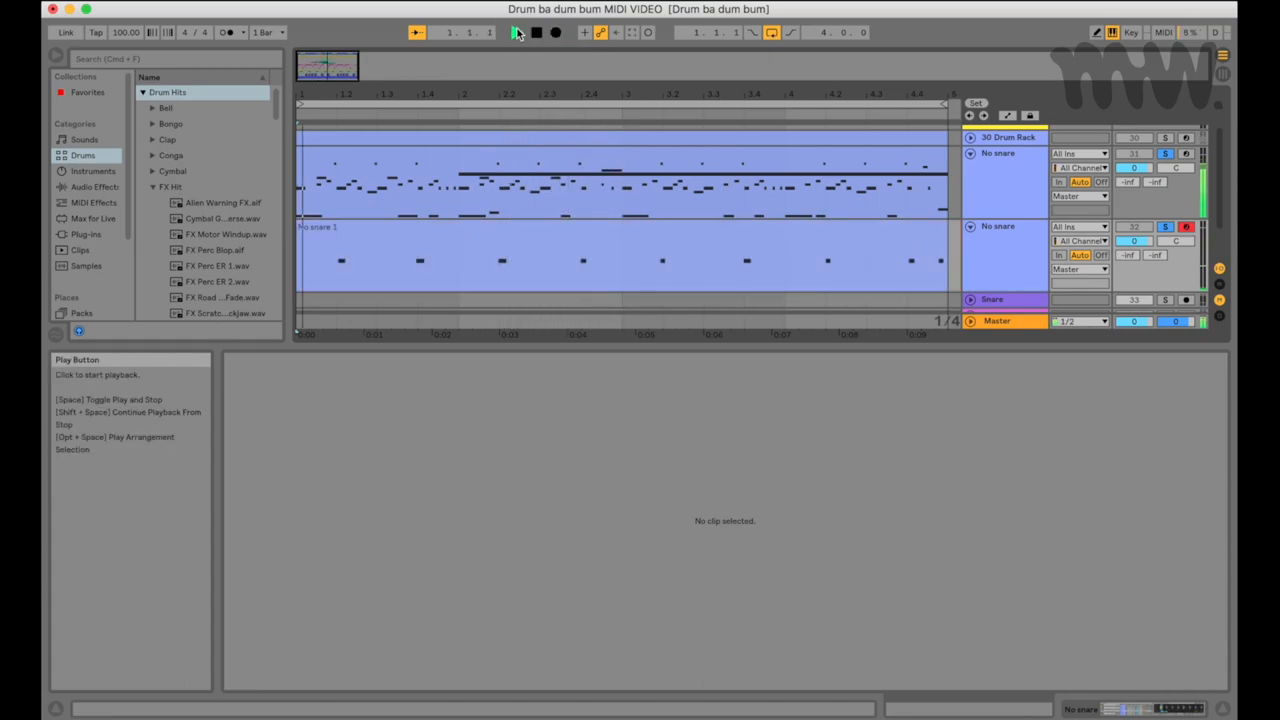
left_click(516, 32)
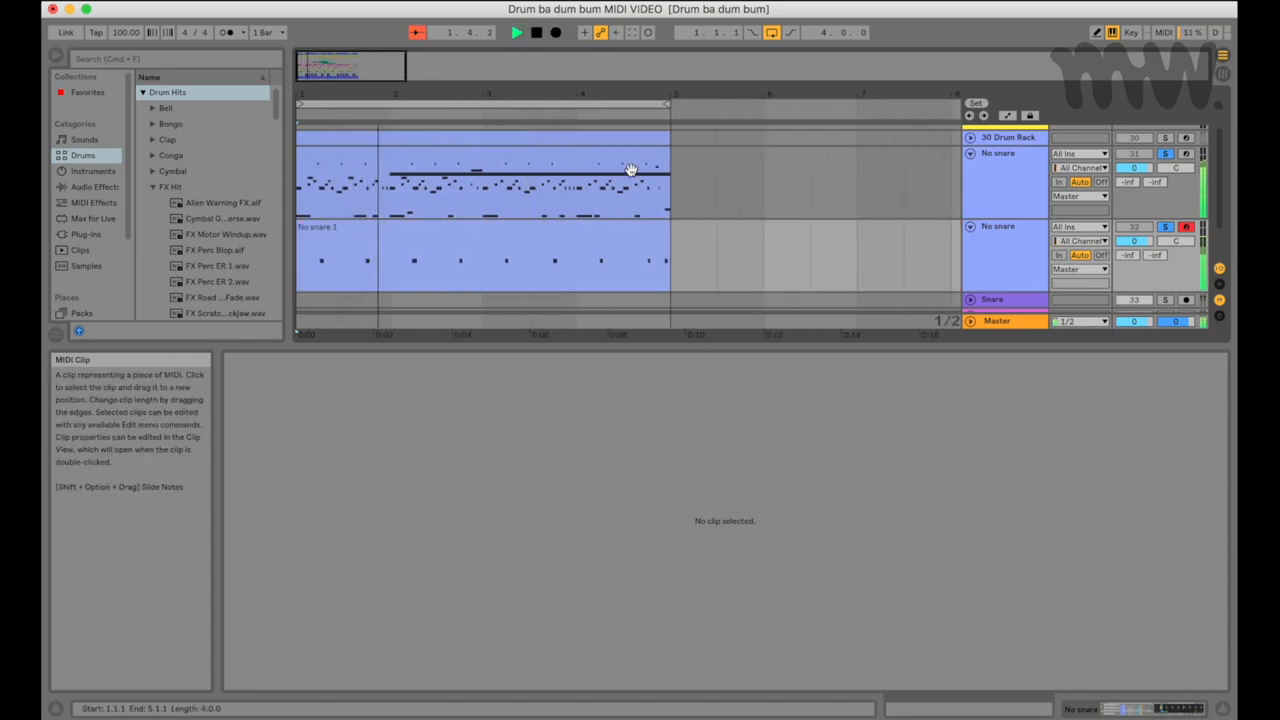